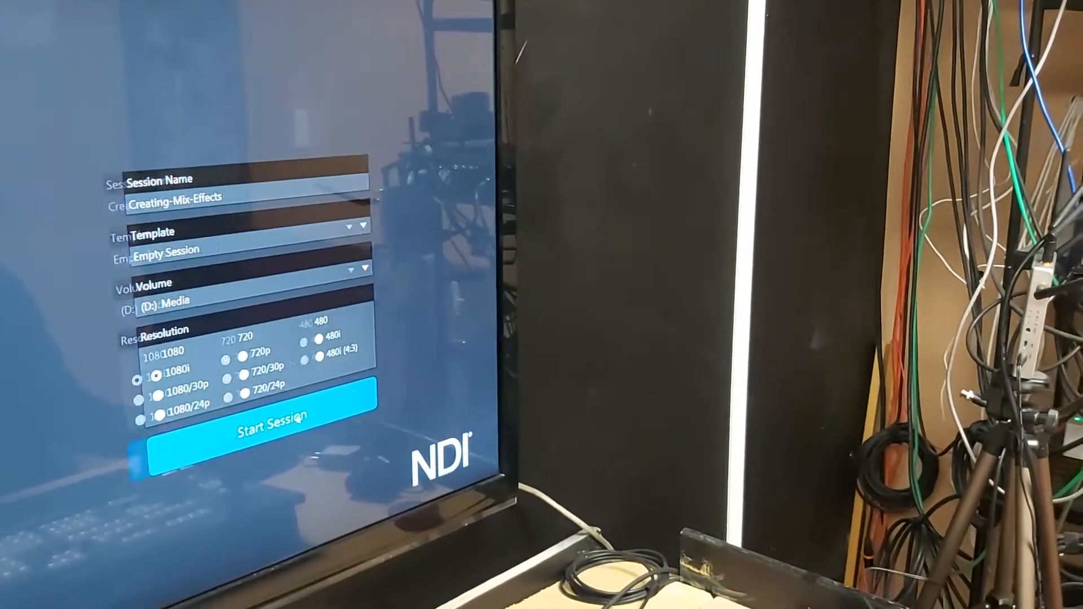
Start the Creating-Mix-Effects session using the Empty Session template at 1080i on D:.
click(266, 427)
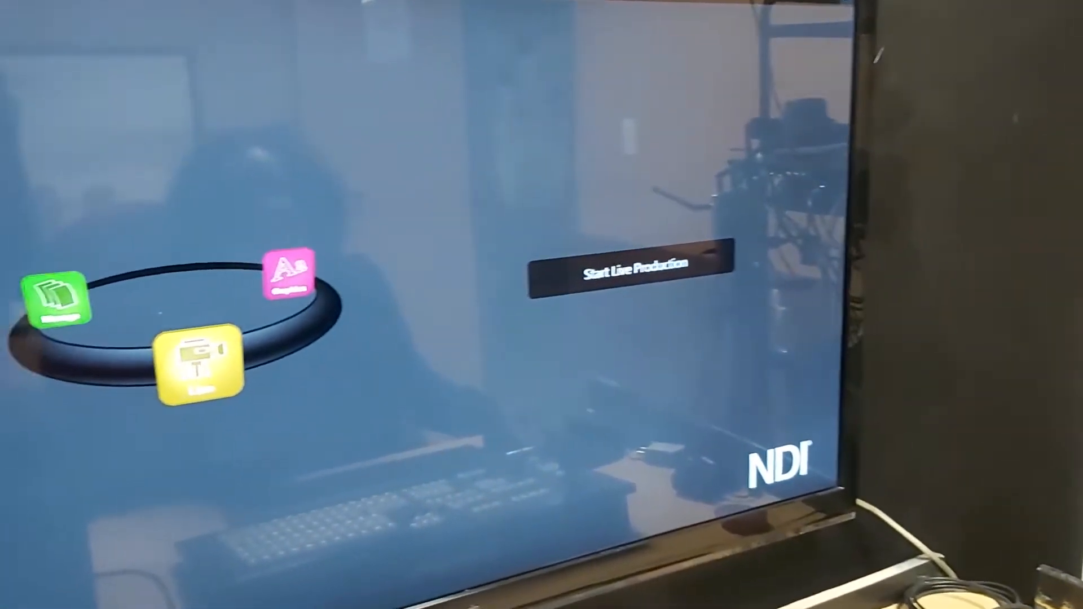